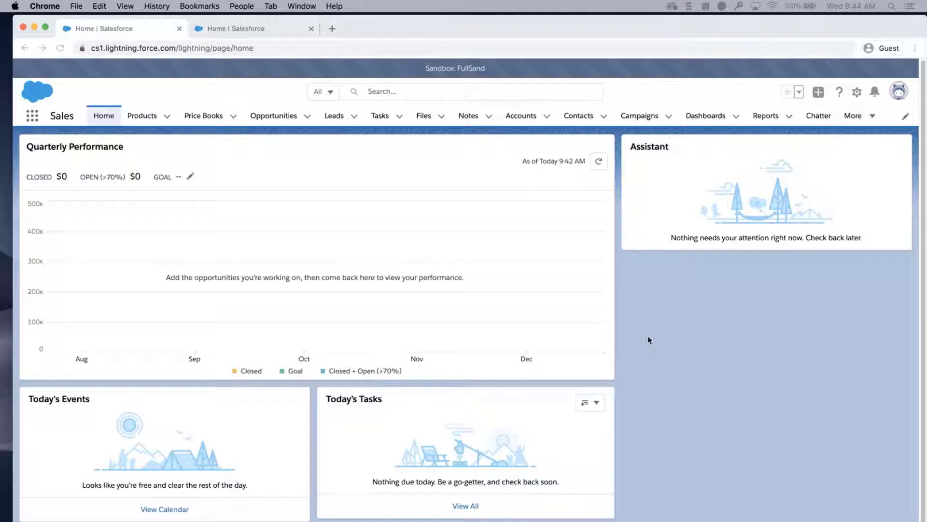
mouse_move(857, 110)
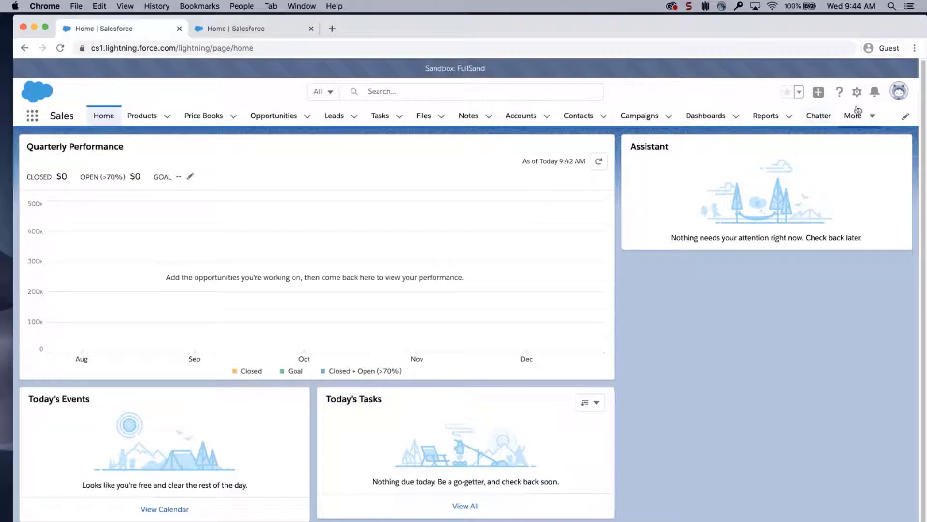
Open Setup for the sandbox org from the gear menu.
click(856, 92)
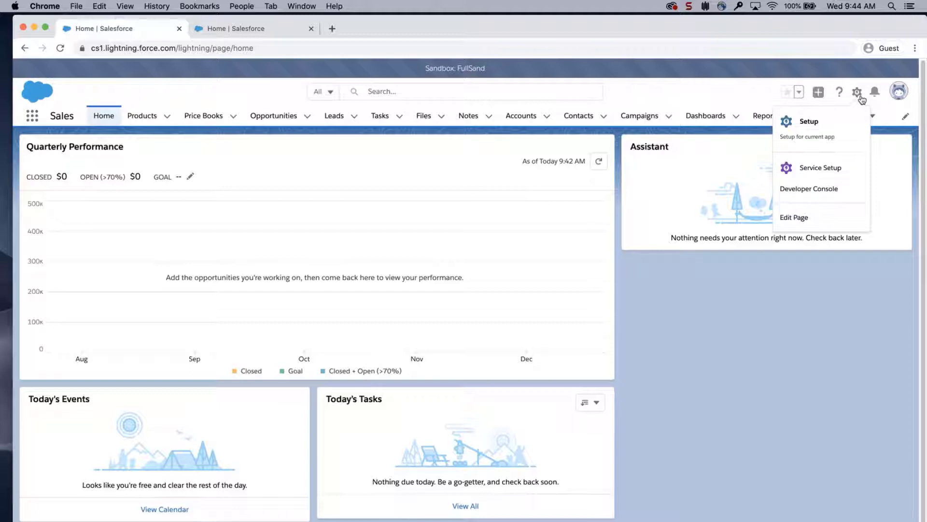
mouse_move(821, 129)
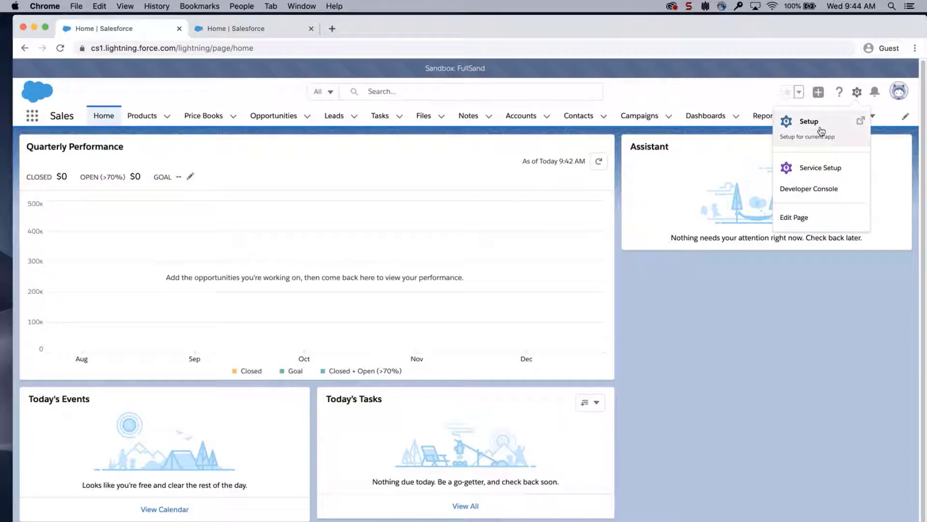
click(809, 121)
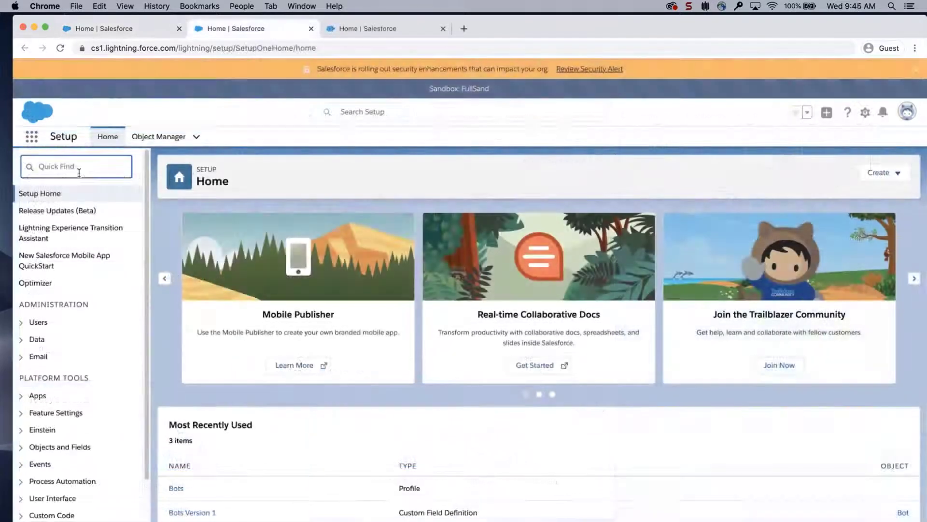
Go to Profiles > Bots > Object Settings and open the Bots object's permissions.
text(profile)
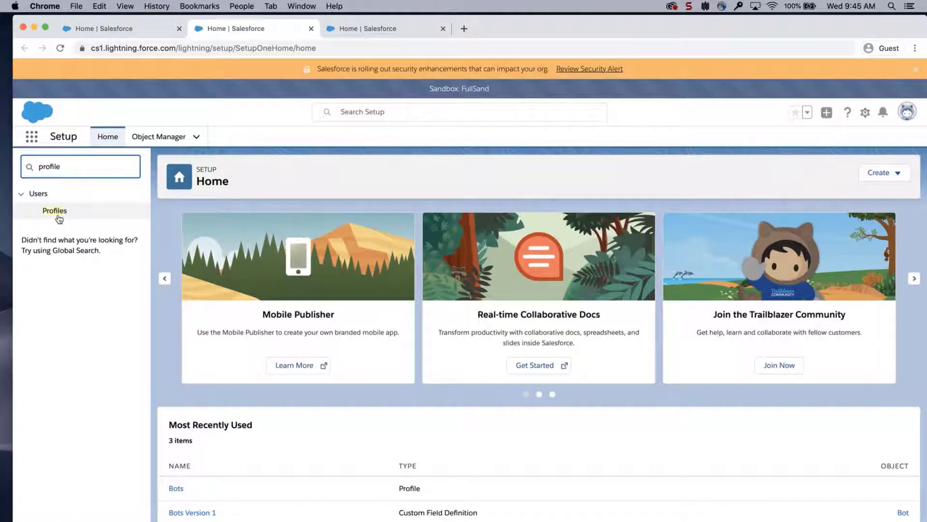
click(54, 210)
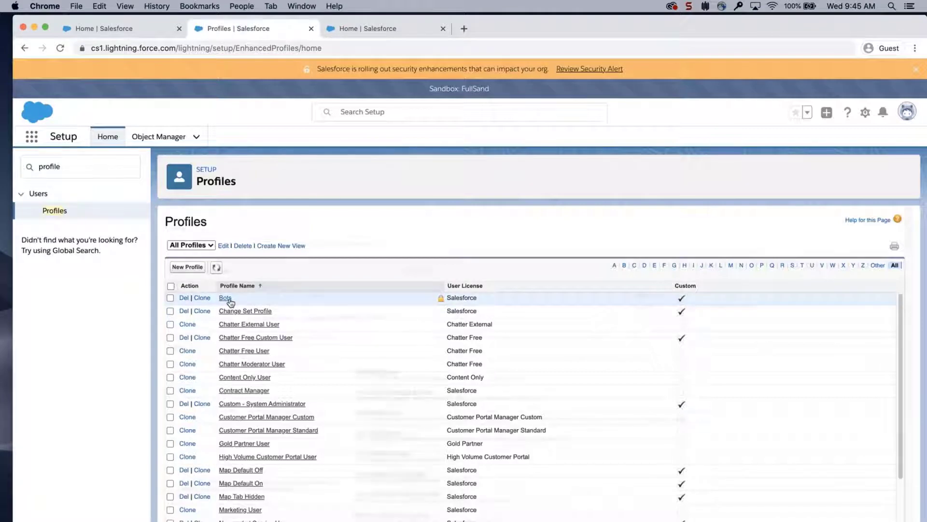
click(225, 297)
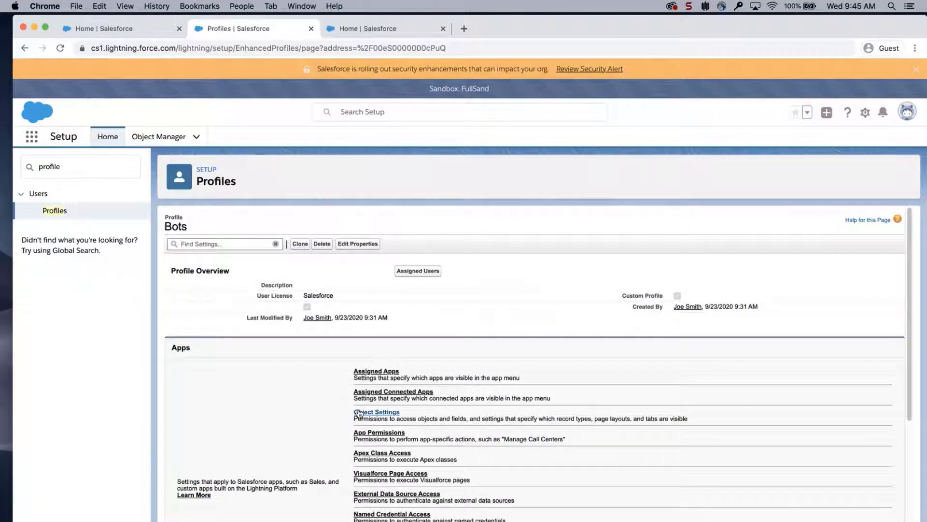
click(376, 412)
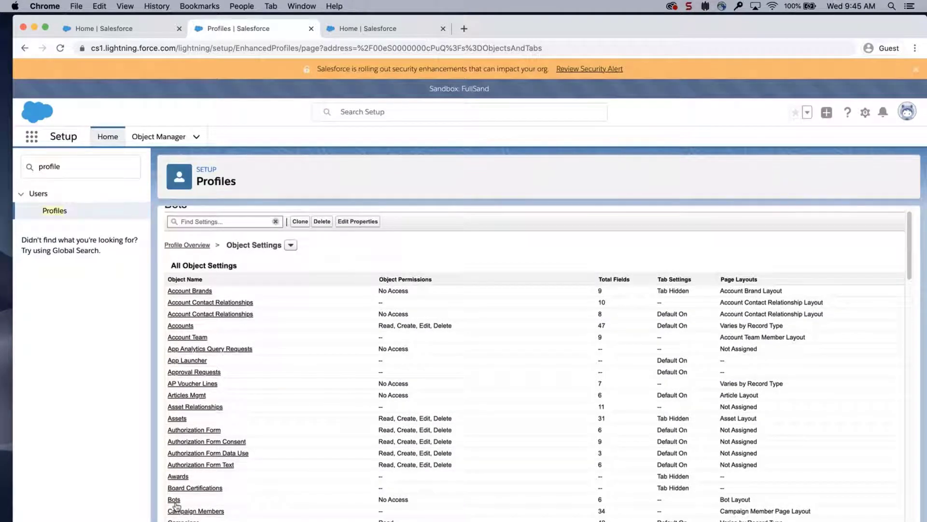
click(174, 499)
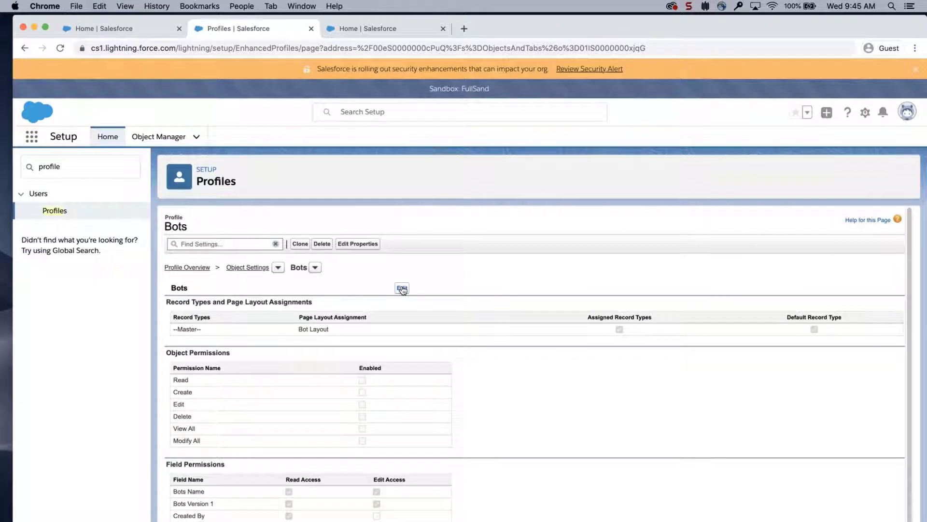
click(403, 288)
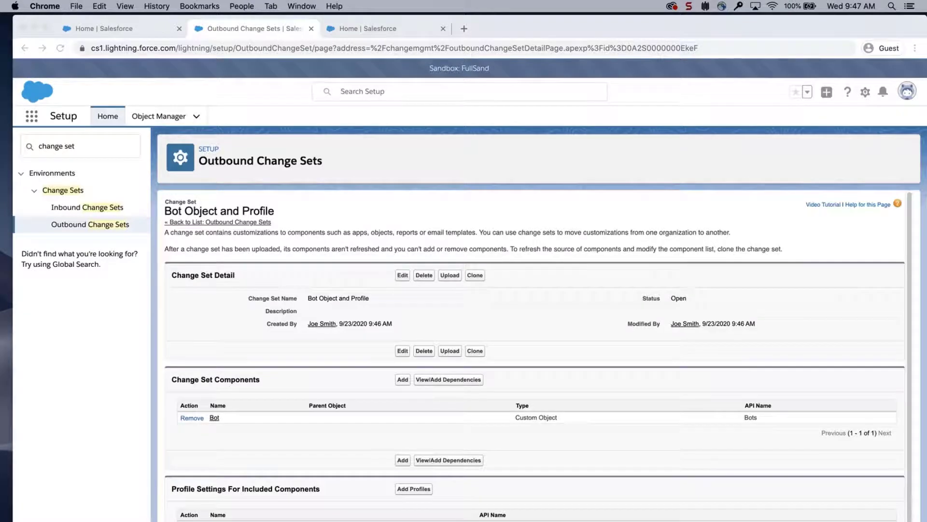
Add the Bots profile settings to the Bot Object and Profile change set.
click(822, 204)
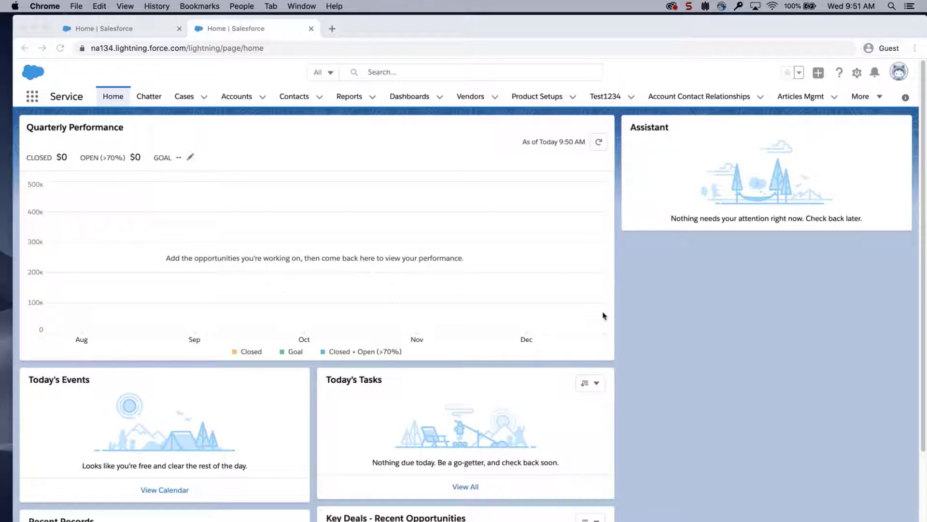
mouse_move(826, 131)
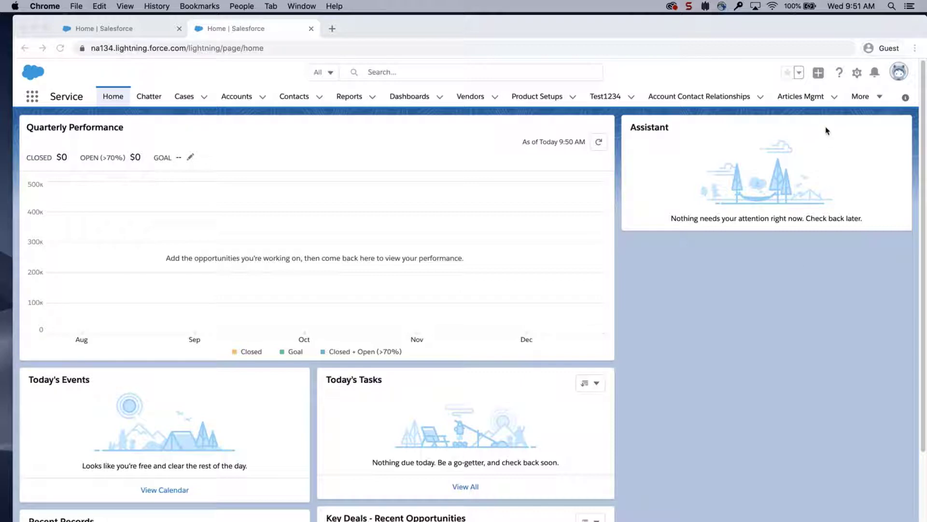
Open Setup in the target org from the gear menu.
click(856, 72)
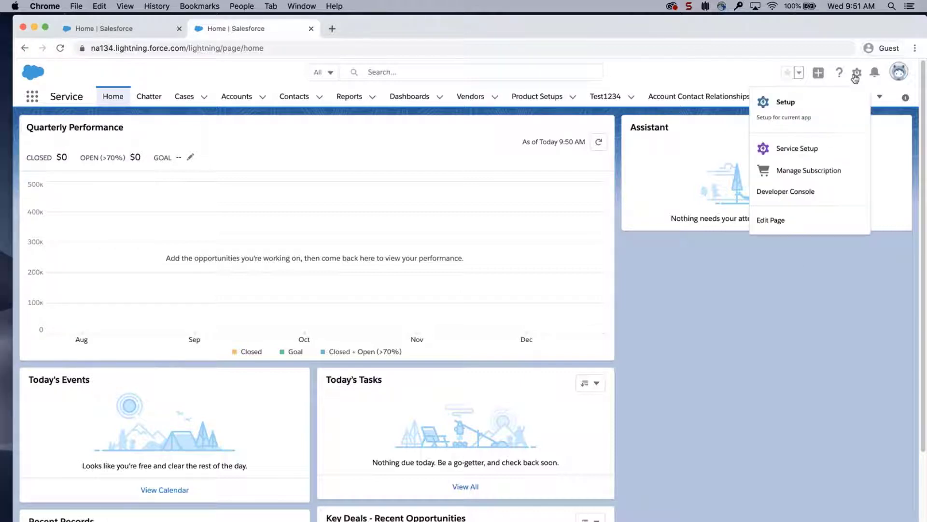
click(785, 102)
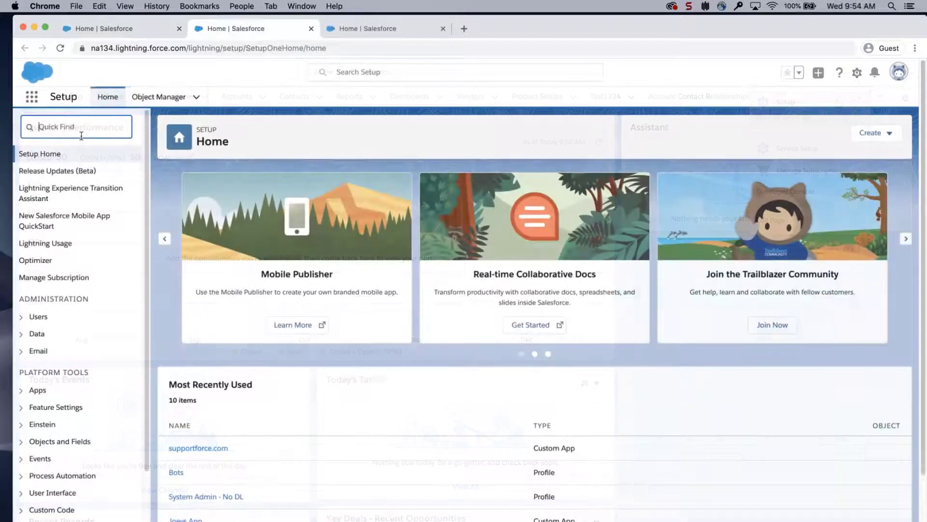
Open the target org's Bots profile settings for the Bots object and check View All is enabled.
text(profile)
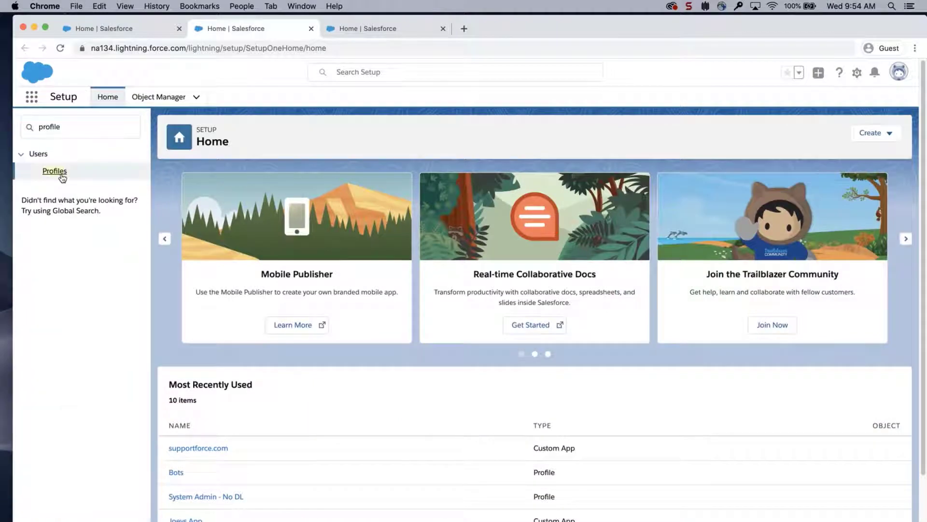
click(54, 171)
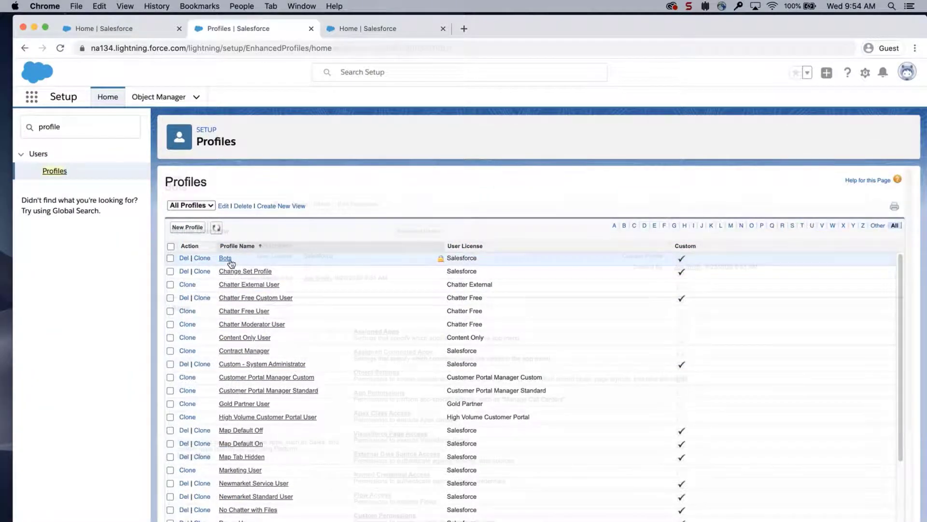
click(225, 257)
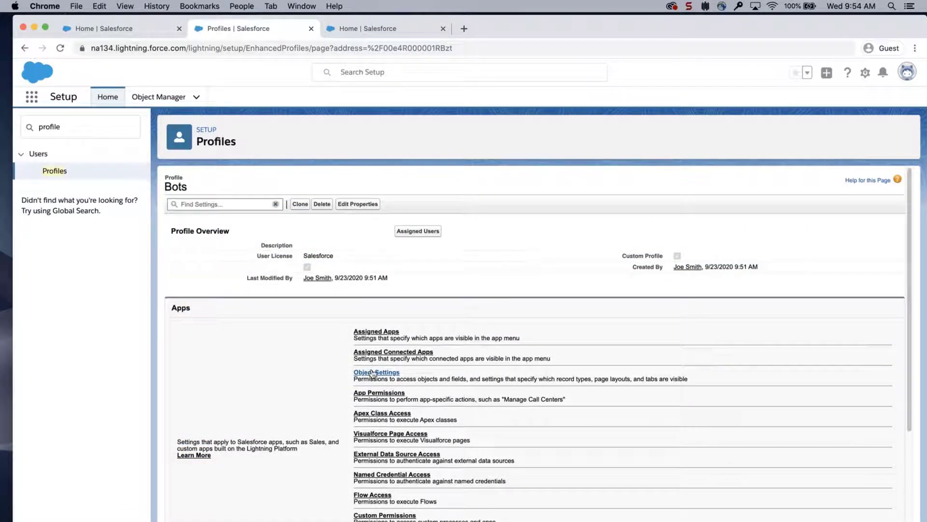
click(377, 372)
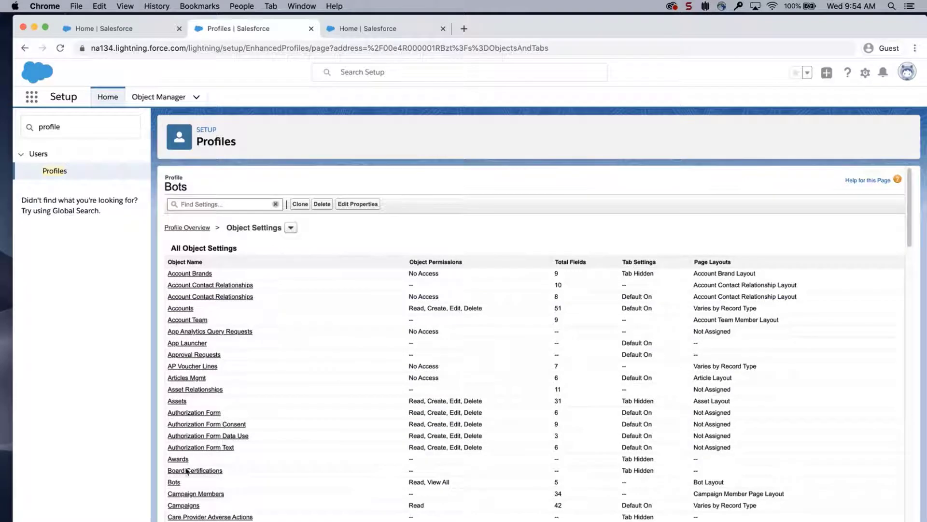
click(173, 482)
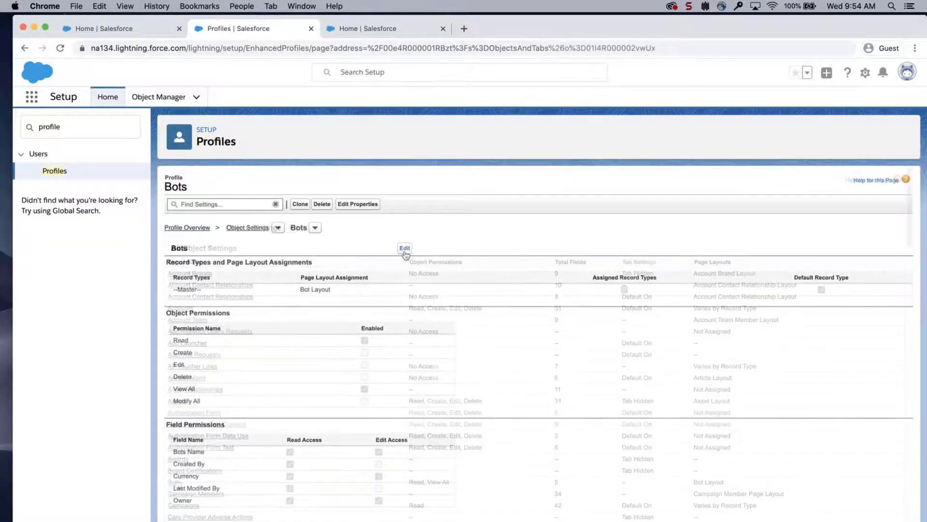
scroll(down, 3)
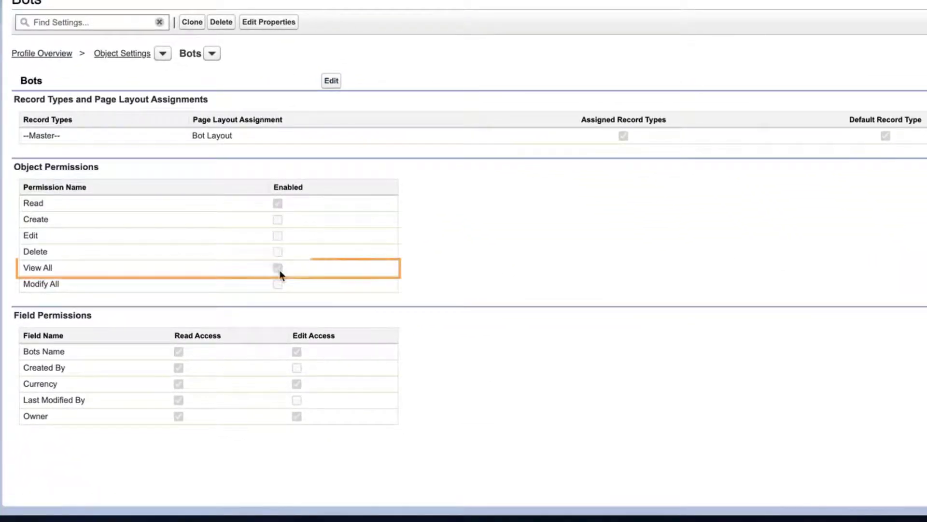